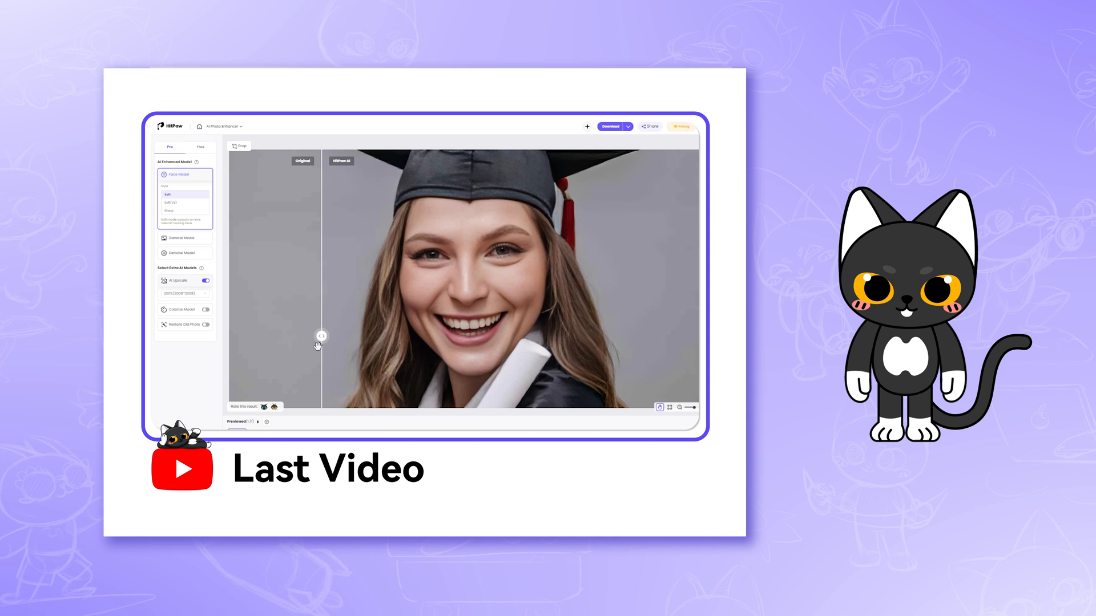
Browse the HitPaw Online homepage, scrolling through the AI tool listings.
drag(322, 335, 692, 336)
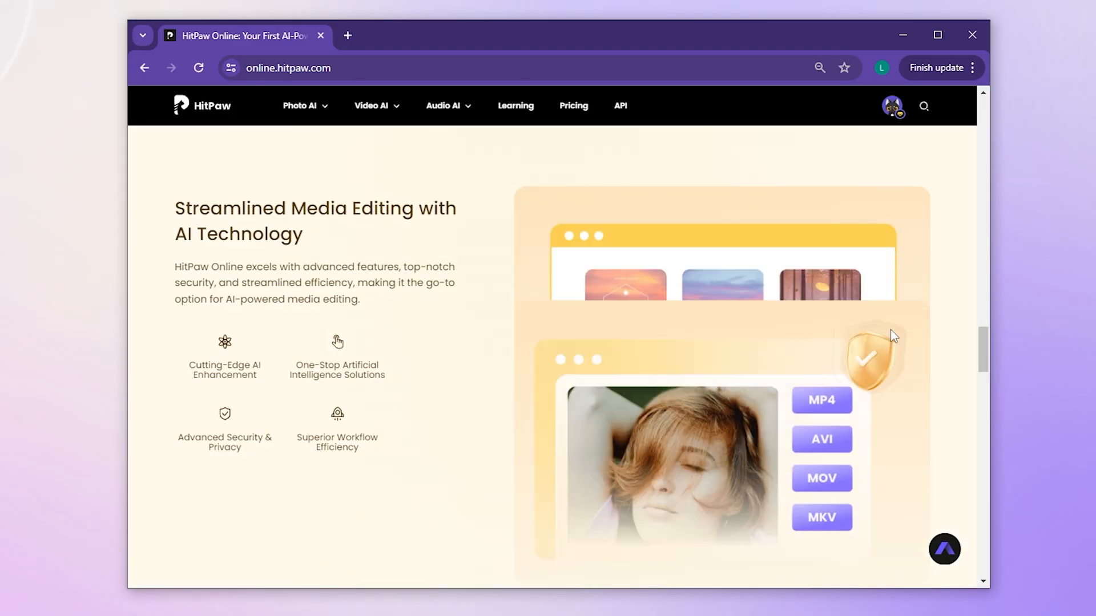
scroll(down, 3)
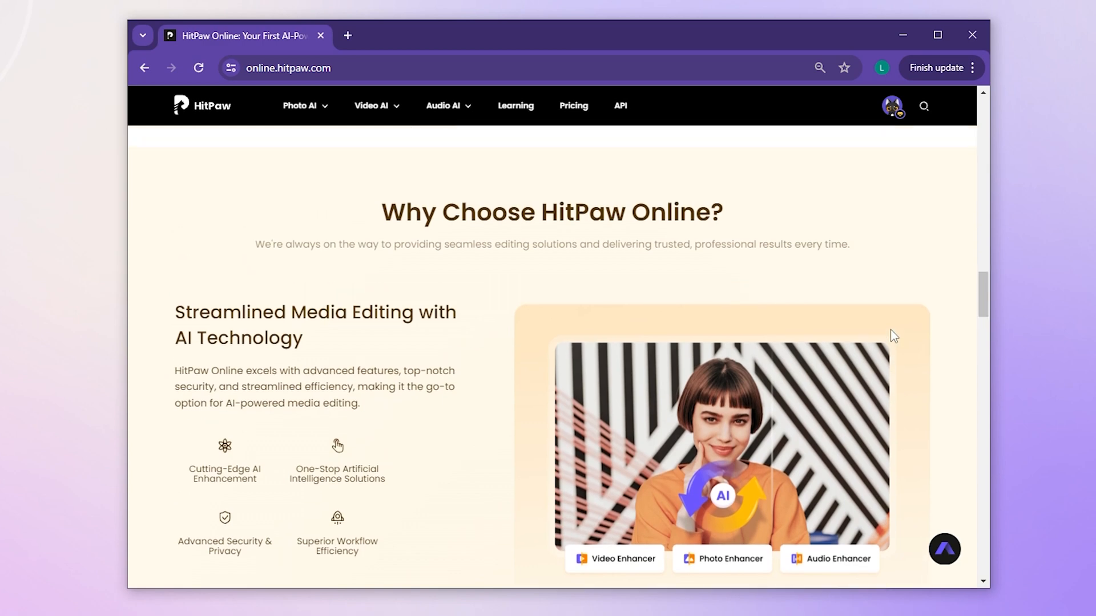
scroll(up, 3)
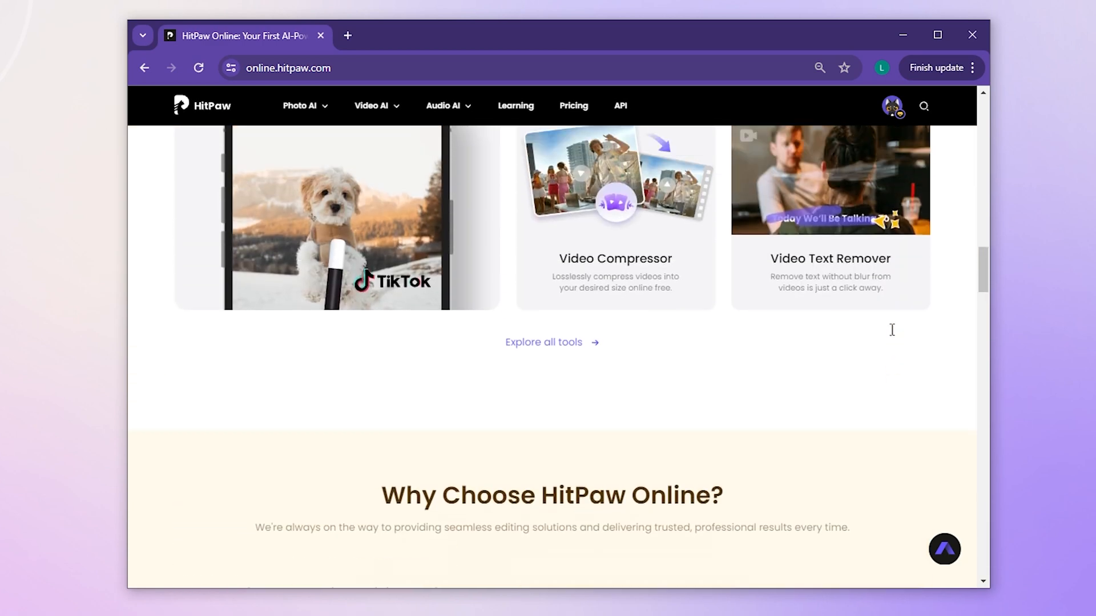
scroll(up, 3)
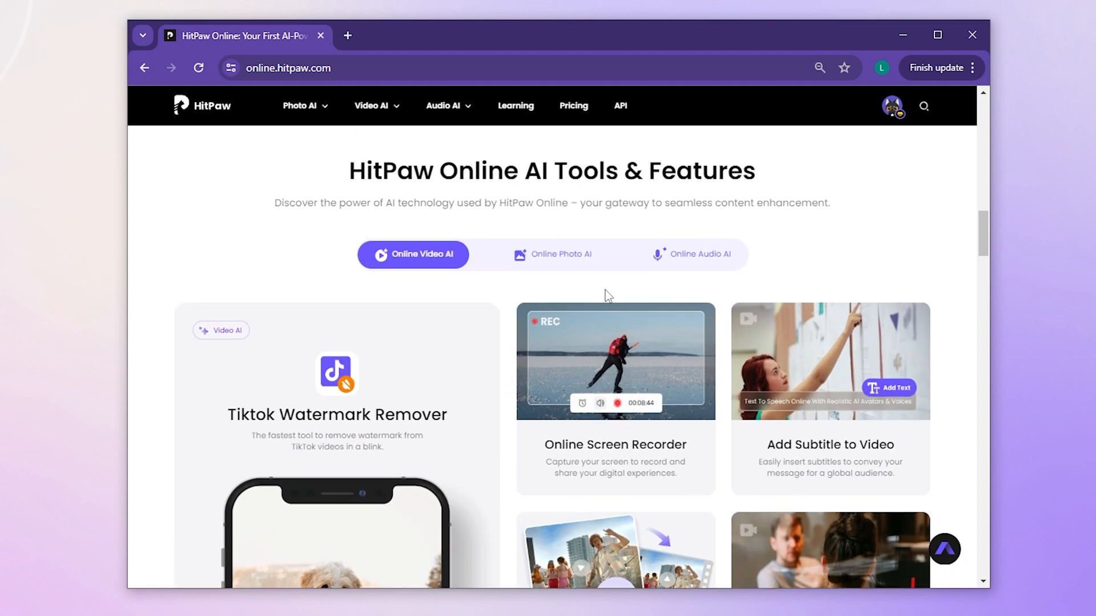
Switch to the Photo AI tools and launch Photo Watermark Remover in a new tab.
click(551, 253)
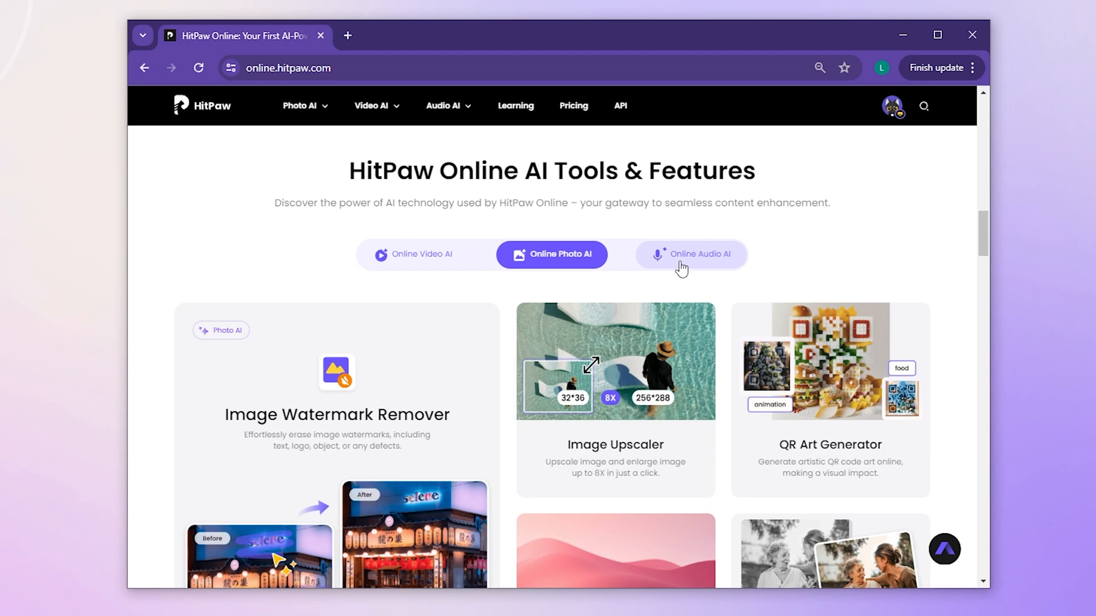
click(690, 254)
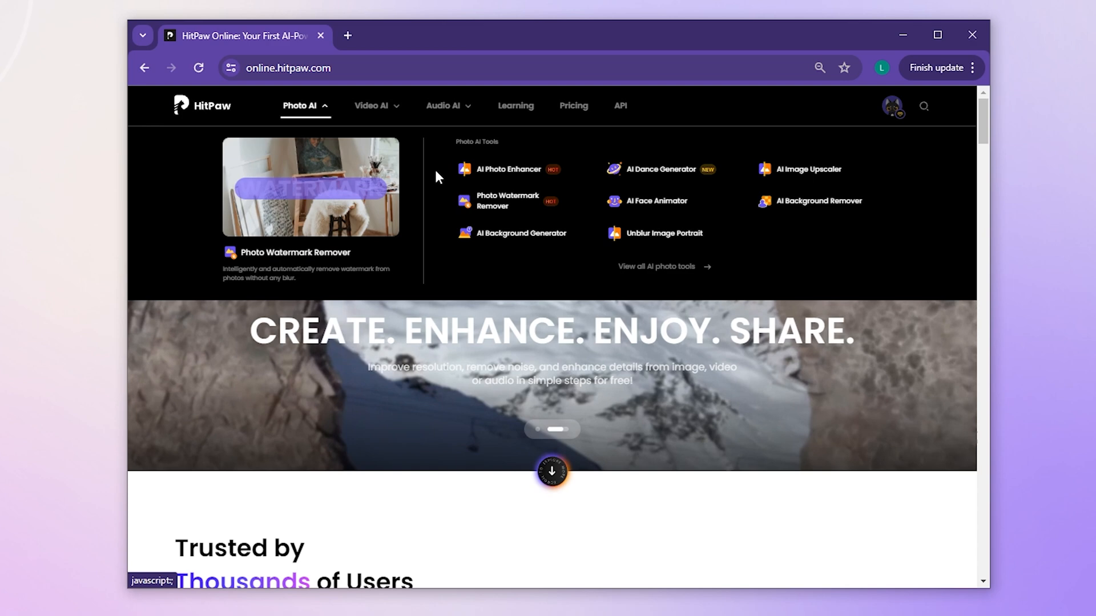
click(507, 201)
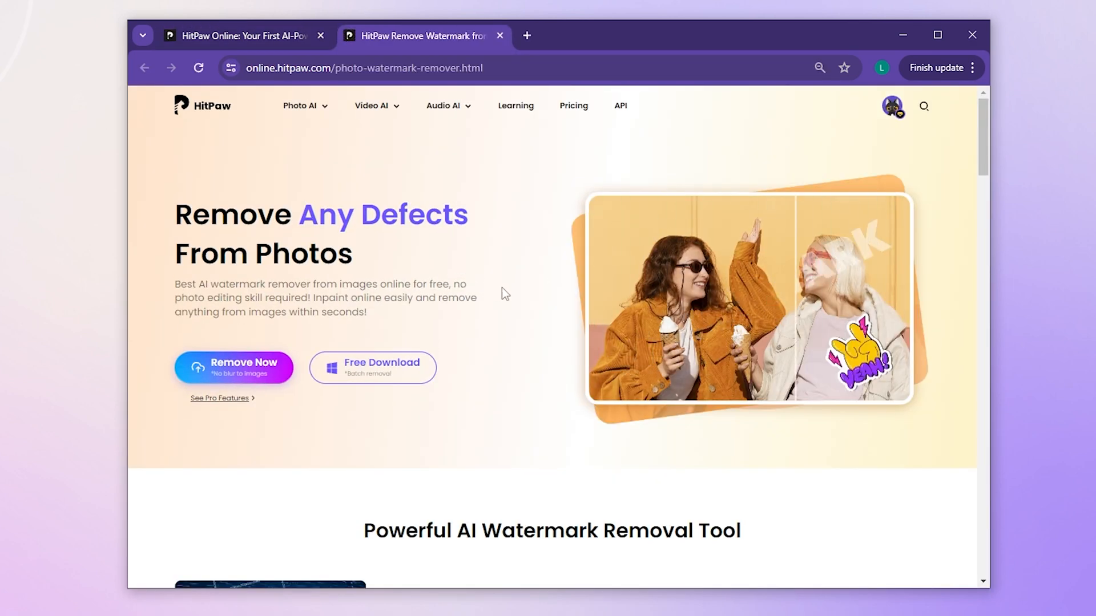
scroll(down, 3)
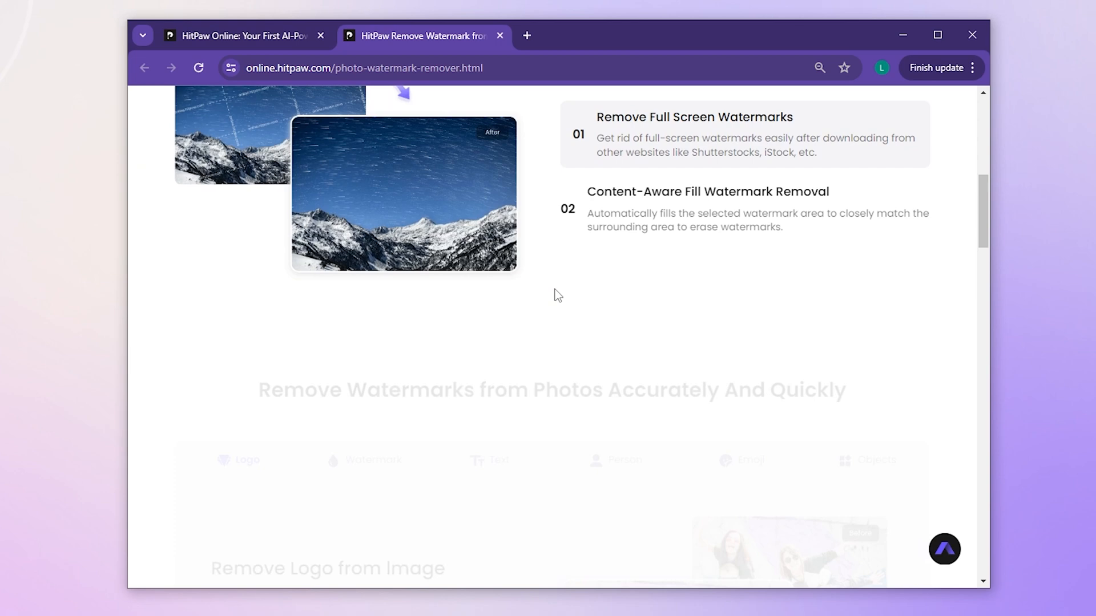
scroll(down, 3)
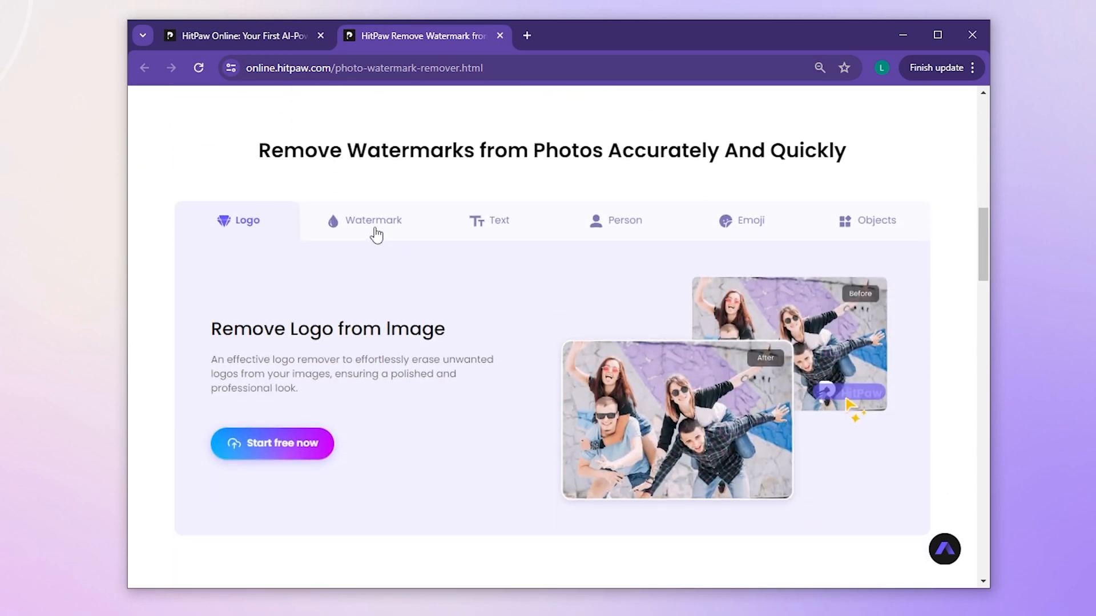
click(372, 220)
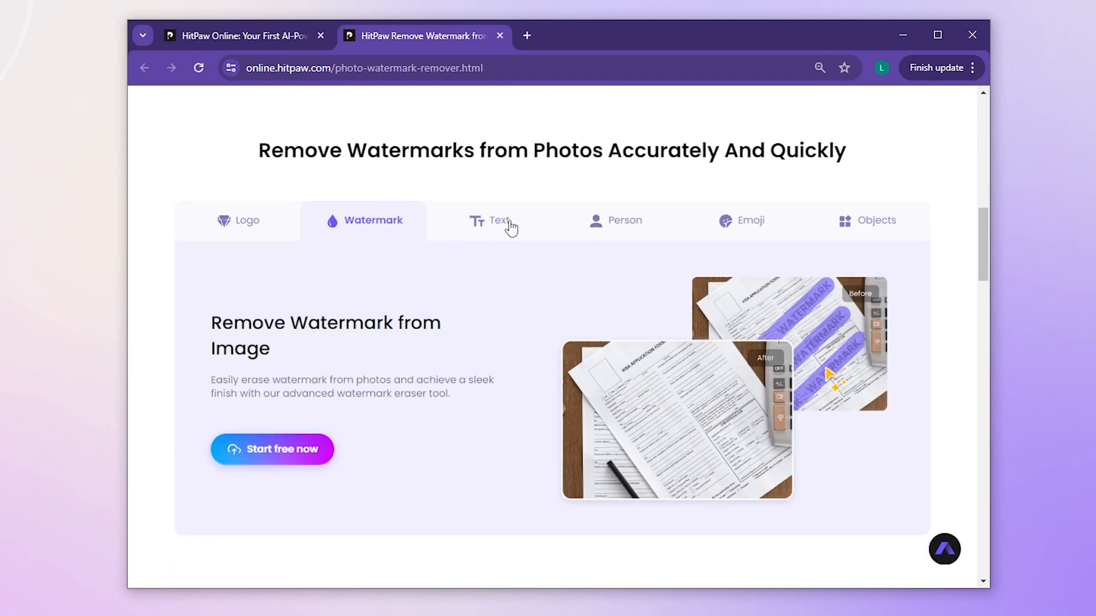
click(616, 221)
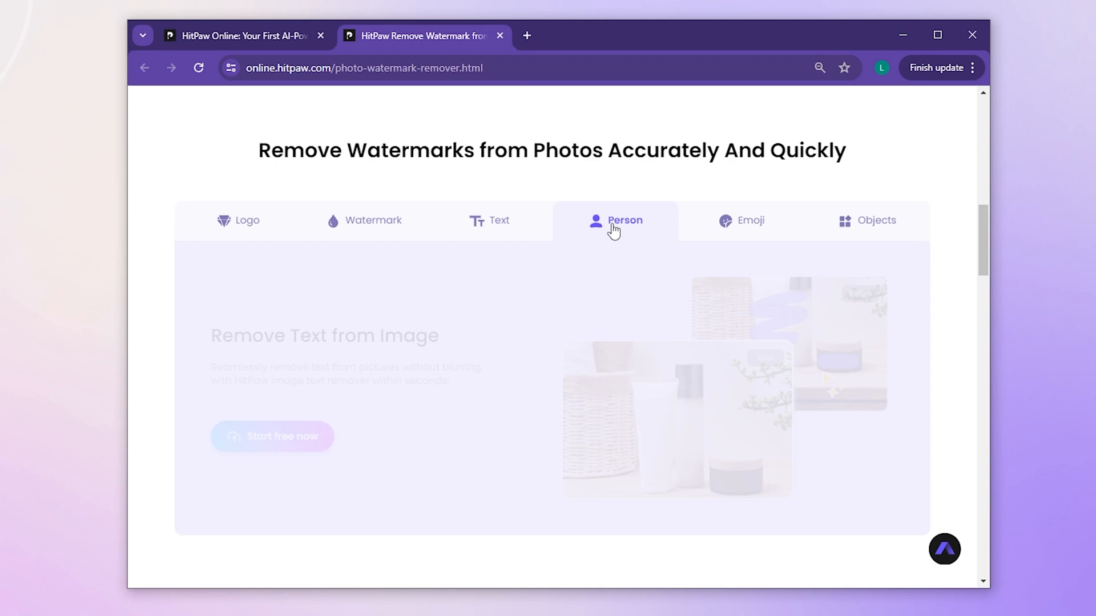
click(750, 220)
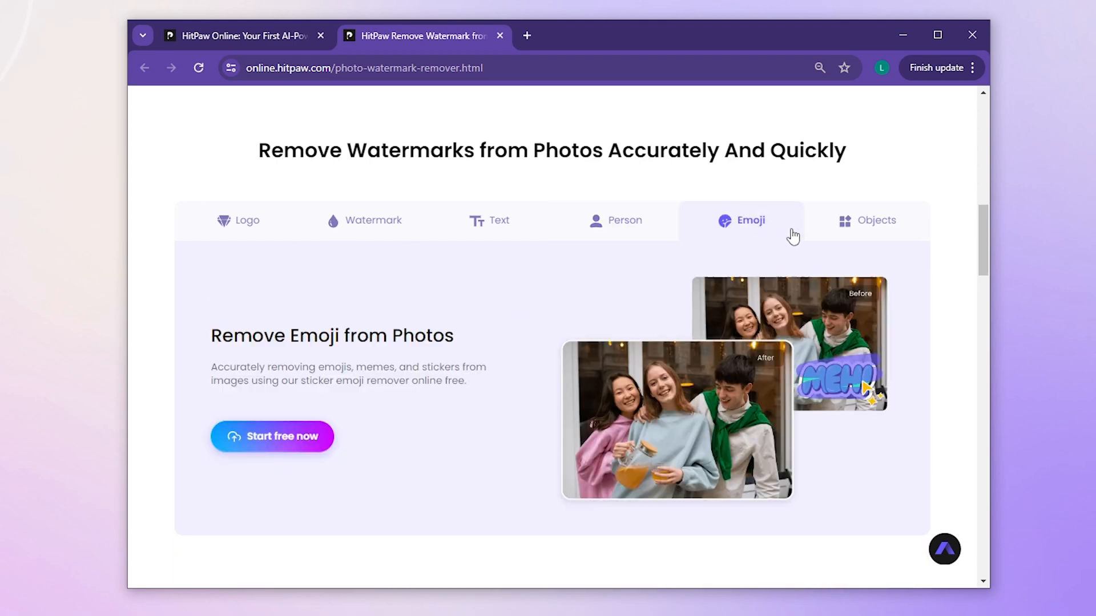
click(875, 220)
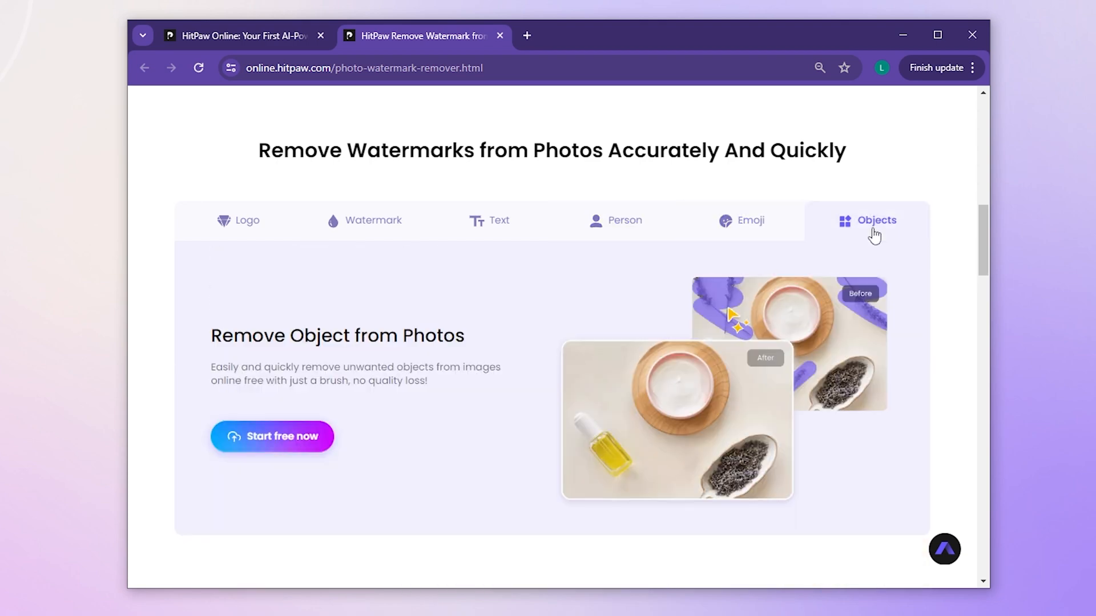
scroll(down, 3)
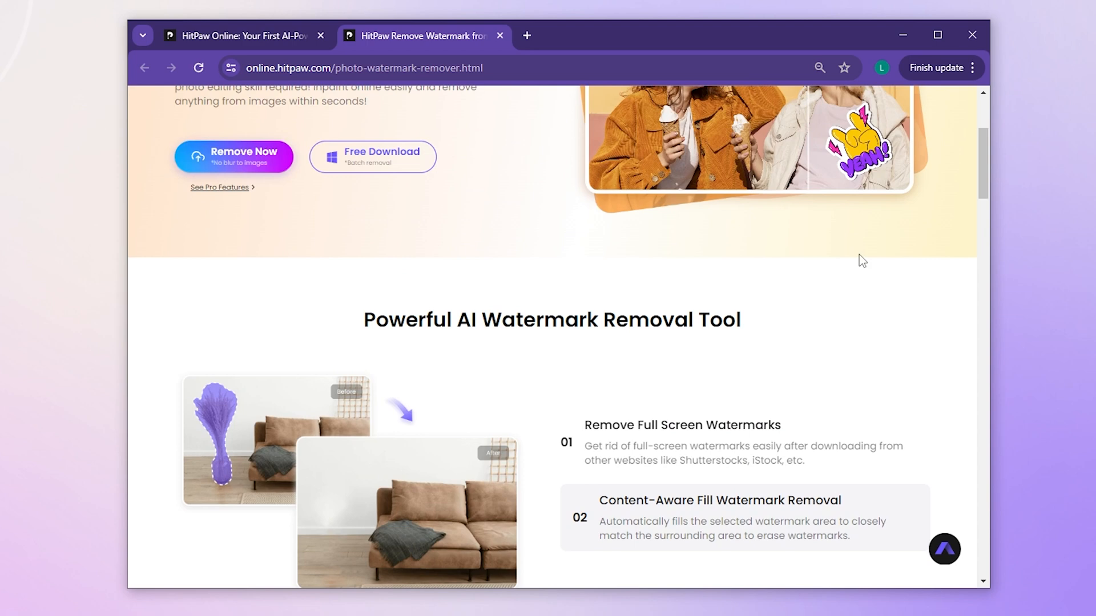
scroll(up, 3)
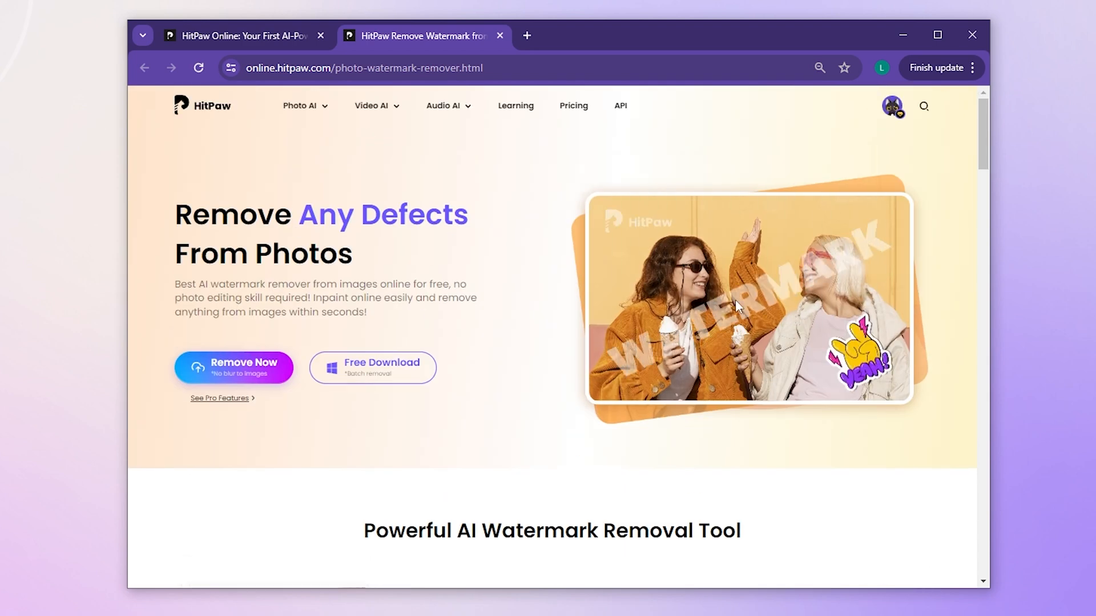
mouse_move(233, 368)
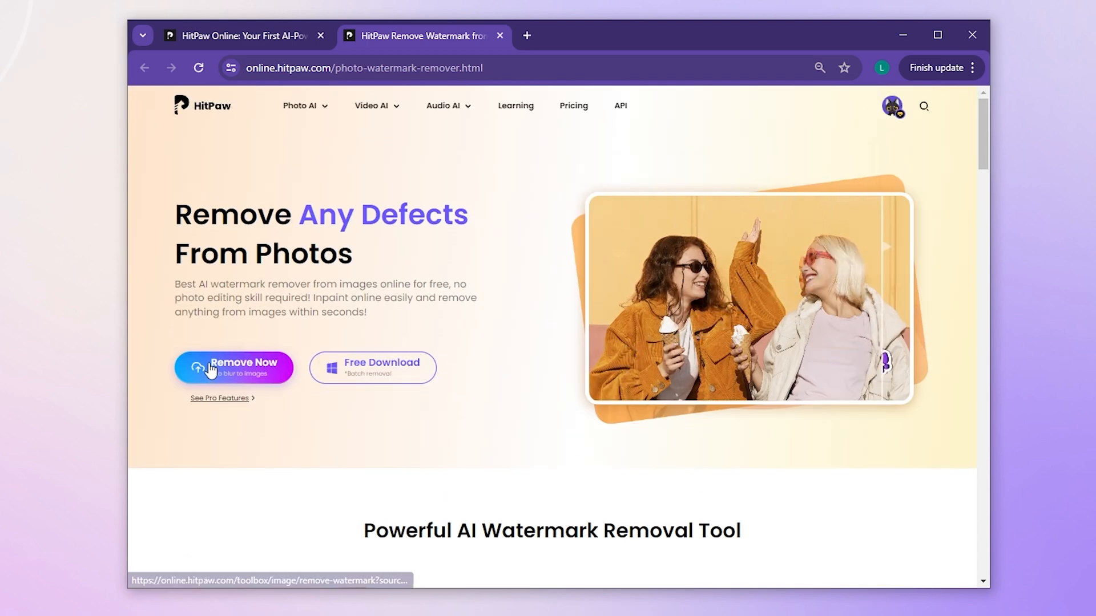
Start Remove Now, load the graduation photo and zoom in on it.
click(233, 367)
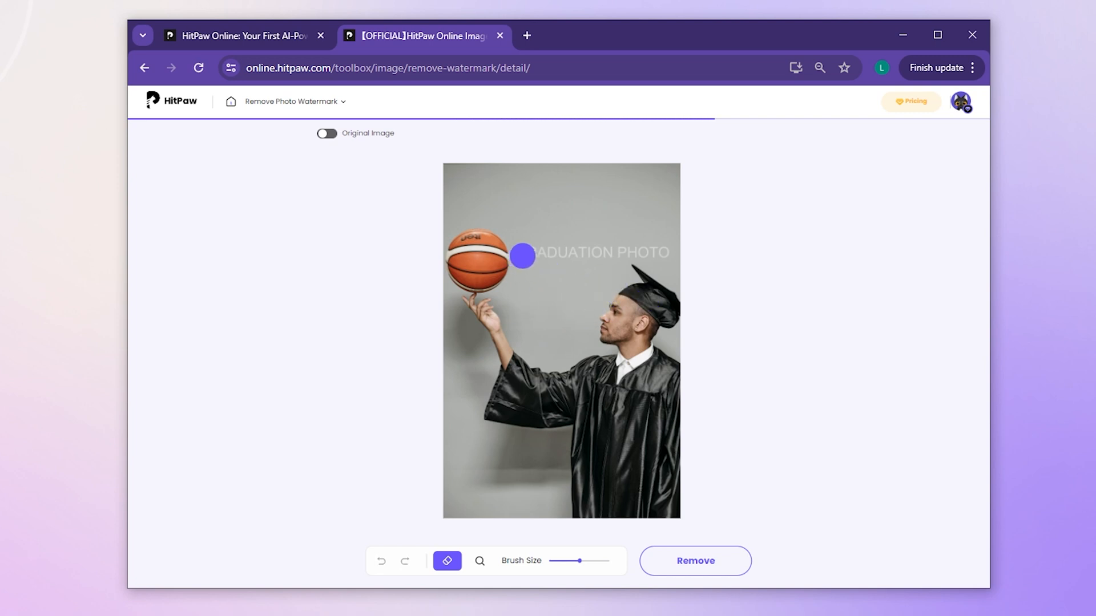
drag(520, 256, 596, 283)
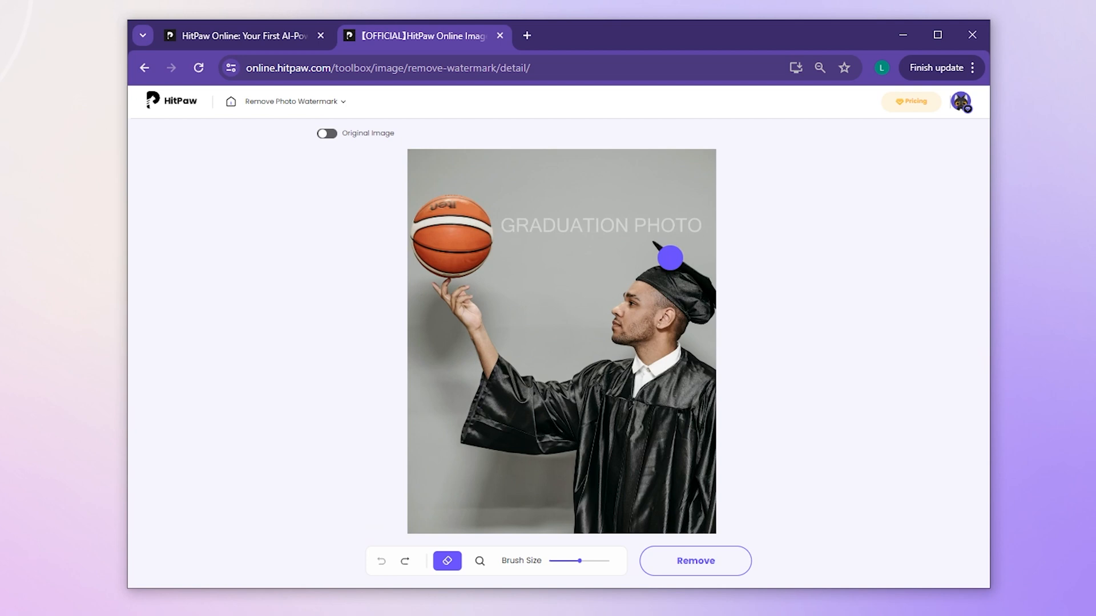
click(487, 561)
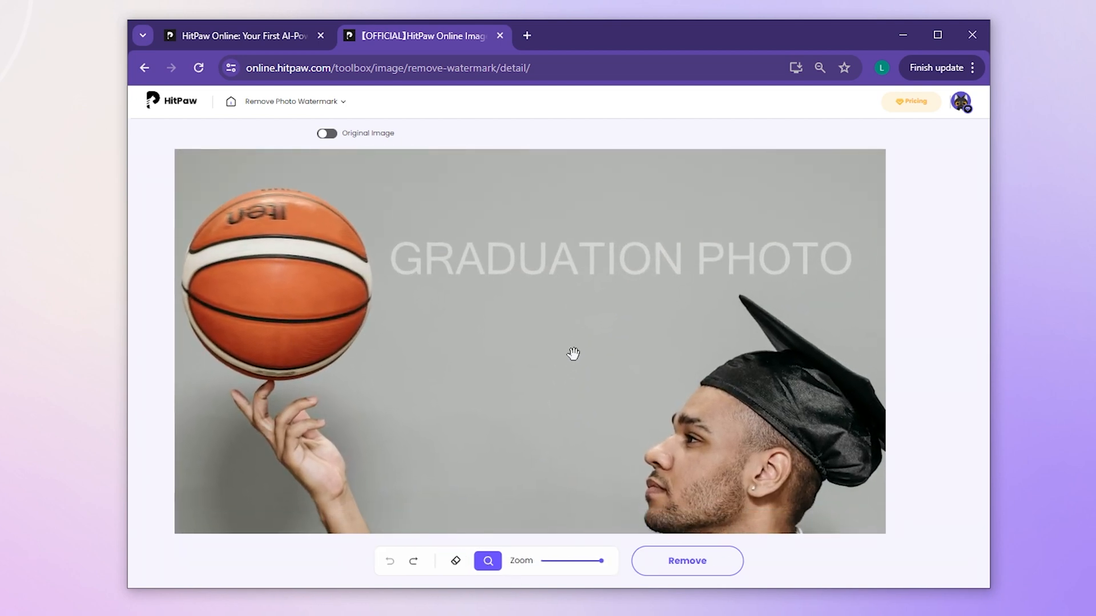
Brush over the full 'GRADUATION PHOTO' text from left to right so it is marked.
click(455, 561)
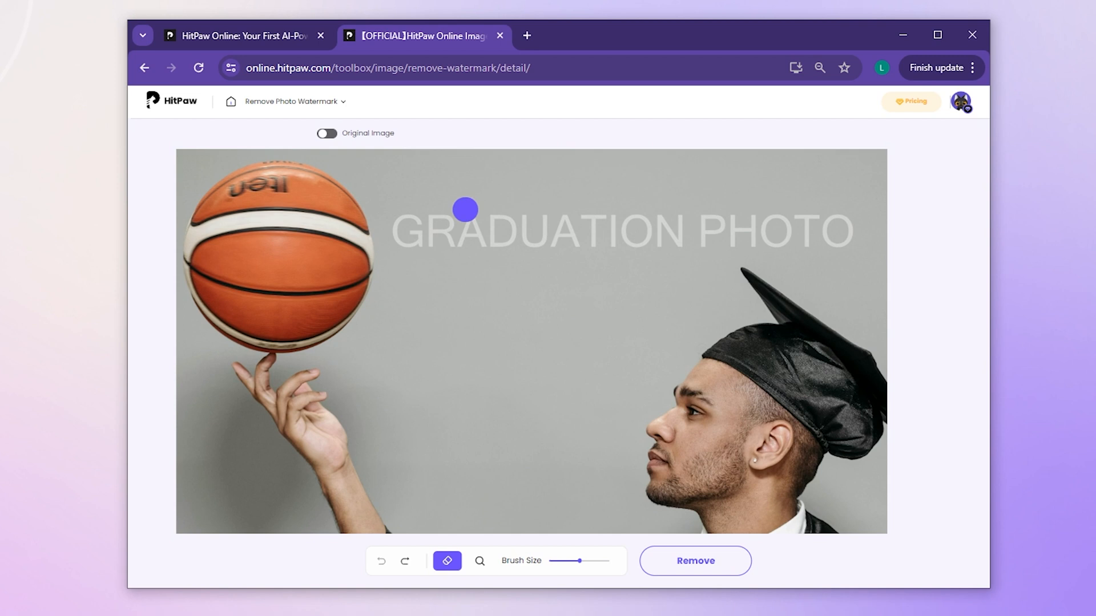
drag(464, 210, 419, 231)
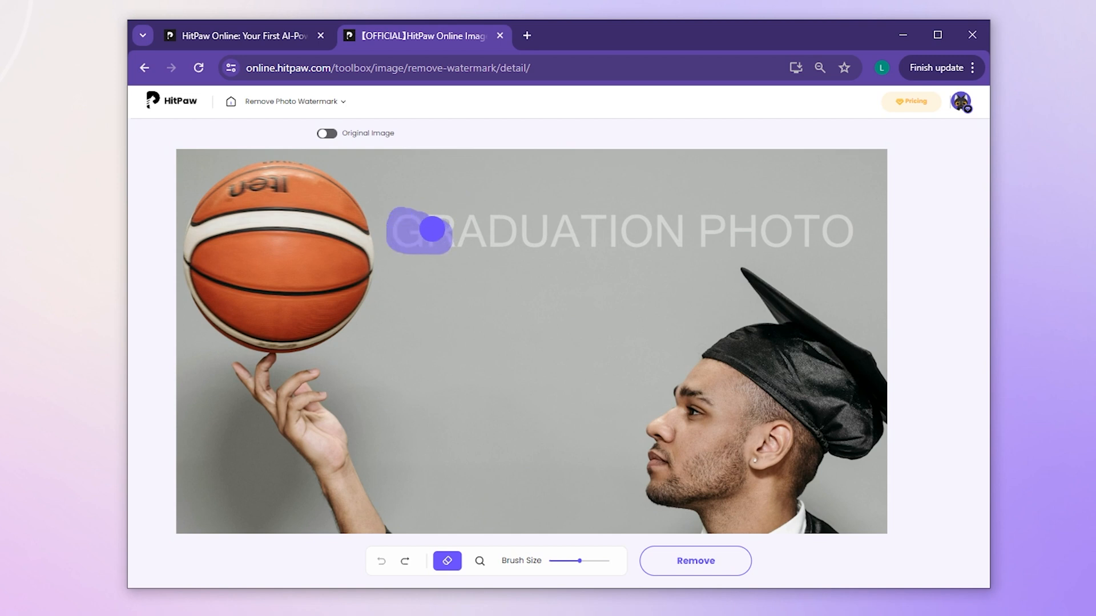
drag(419, 230, 498, 226)
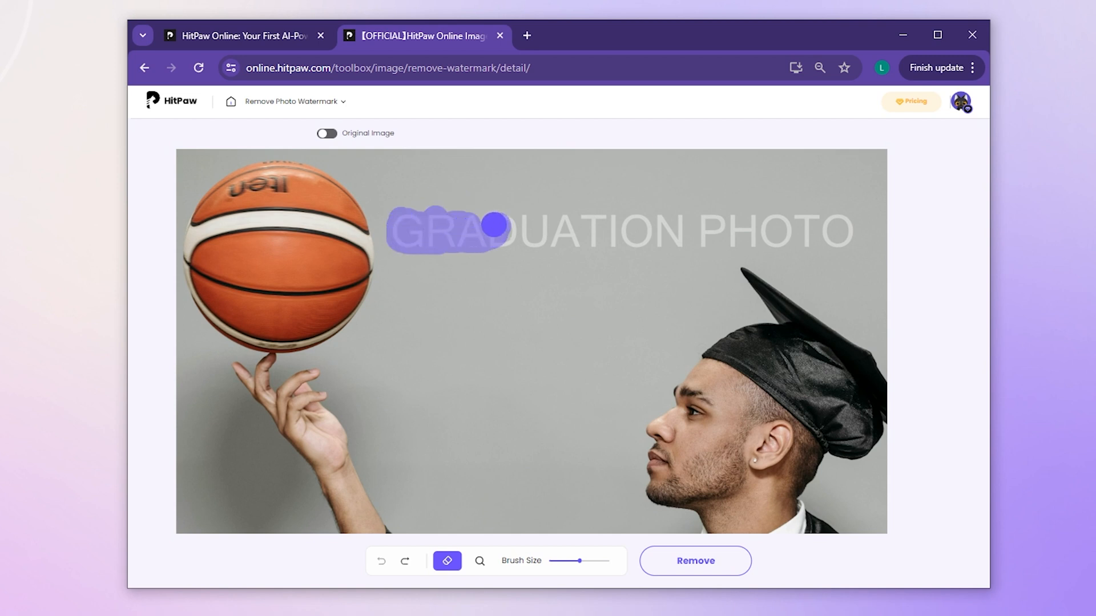
drag(496, 225, 560, 225)
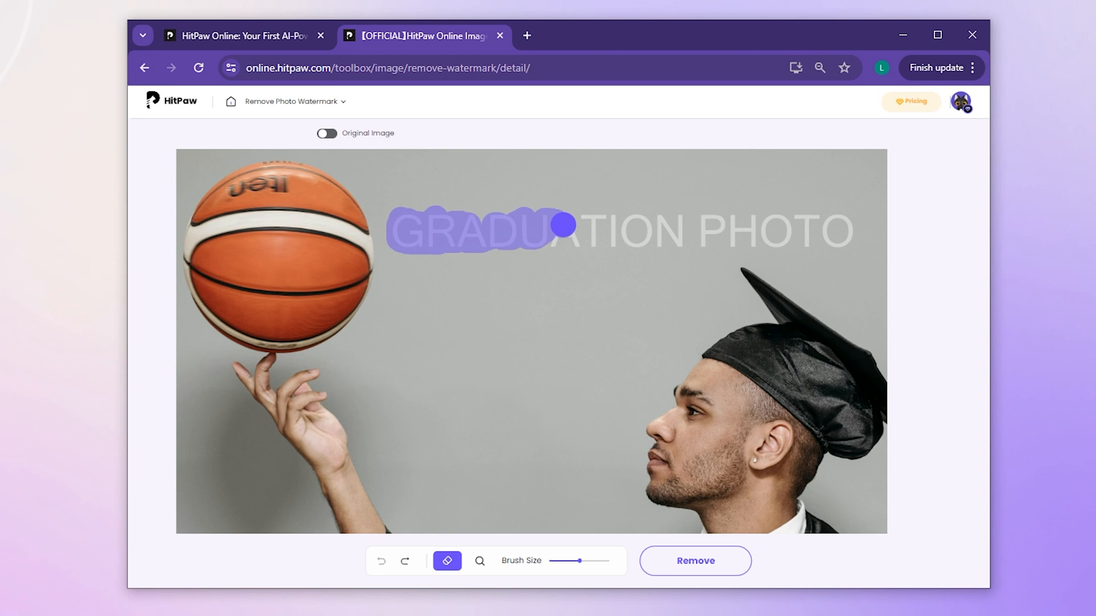
drag(556, 225, 628, 236)
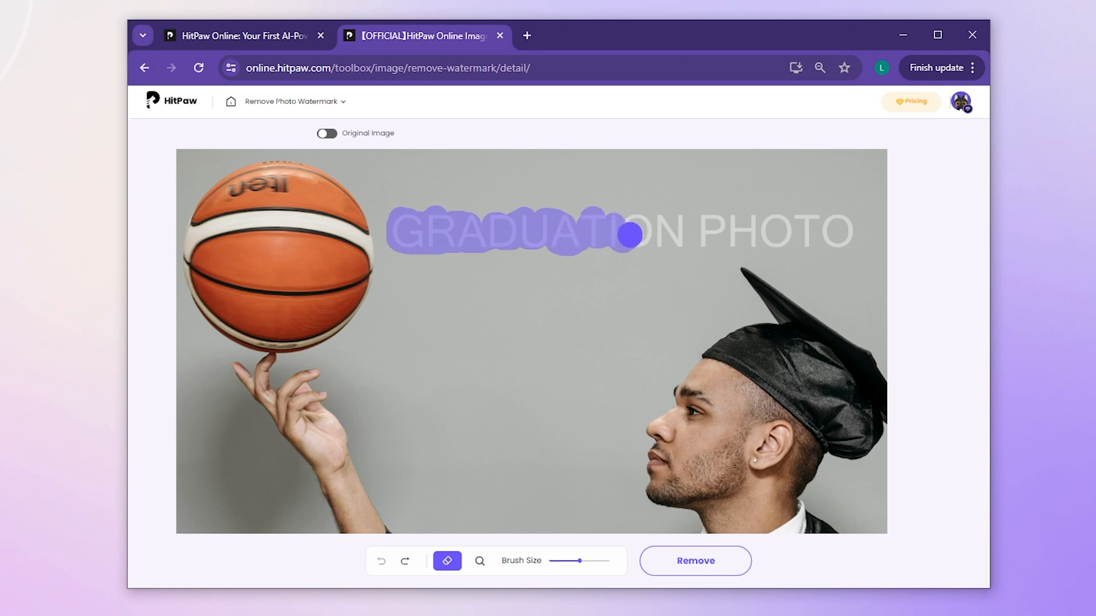
drag(628, 235, 658, 225)
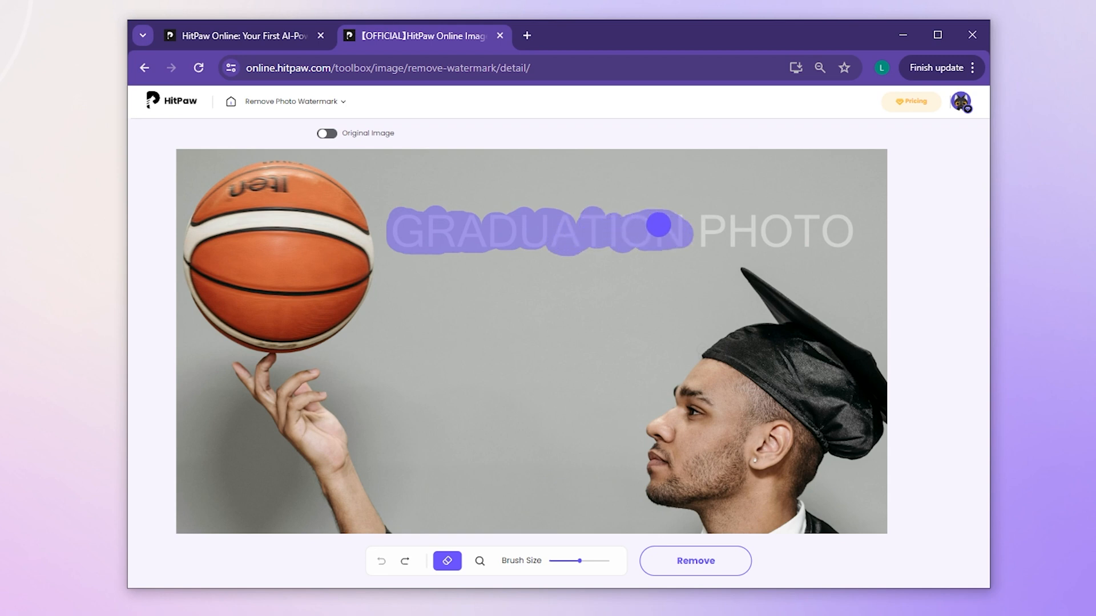
drag(657, 224, 746, 236)
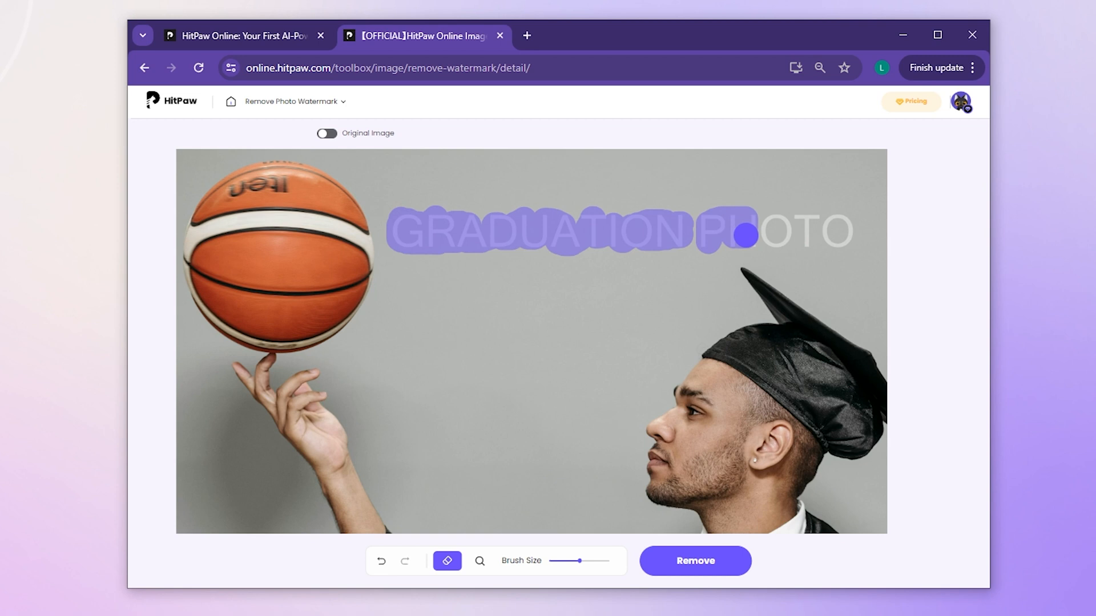
drag(744, 237, 845, 230)
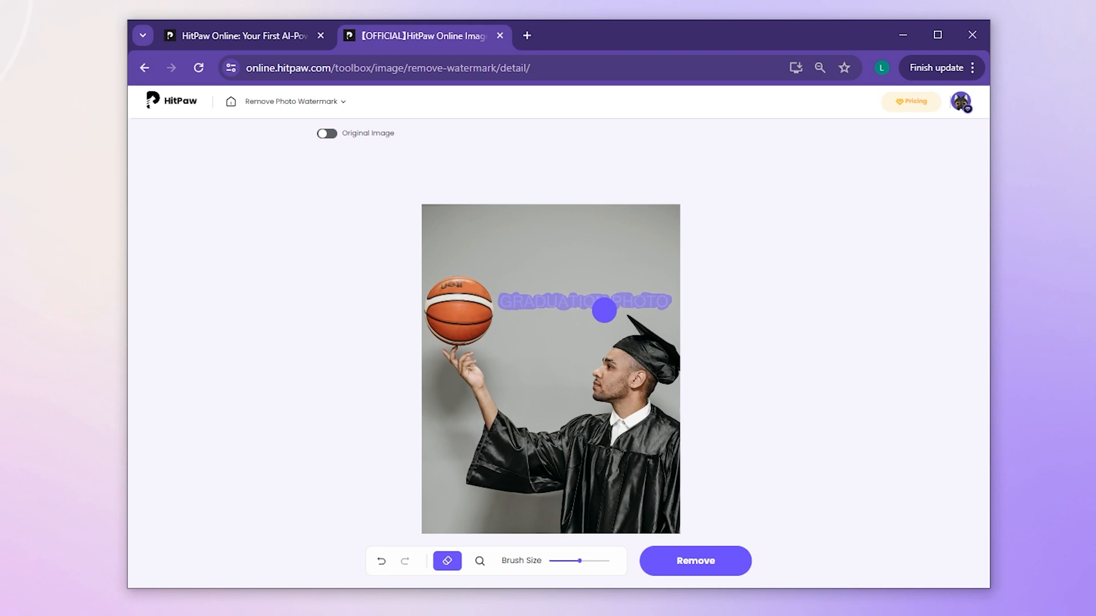
Run Remove to erase the marked watermark and wait for processing.
click(695, 560)
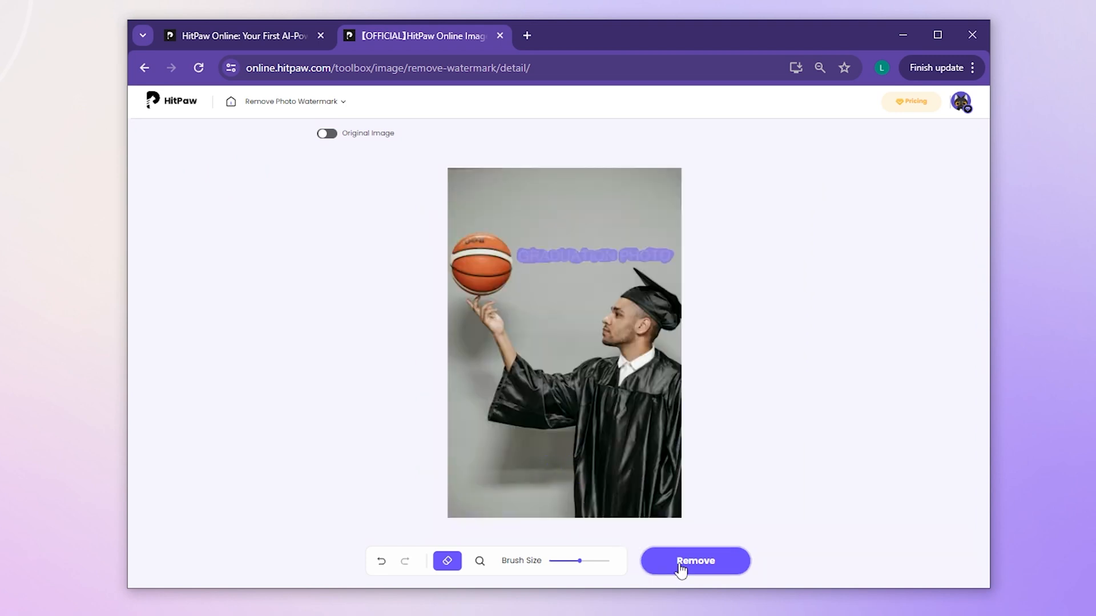
click(694, 561)
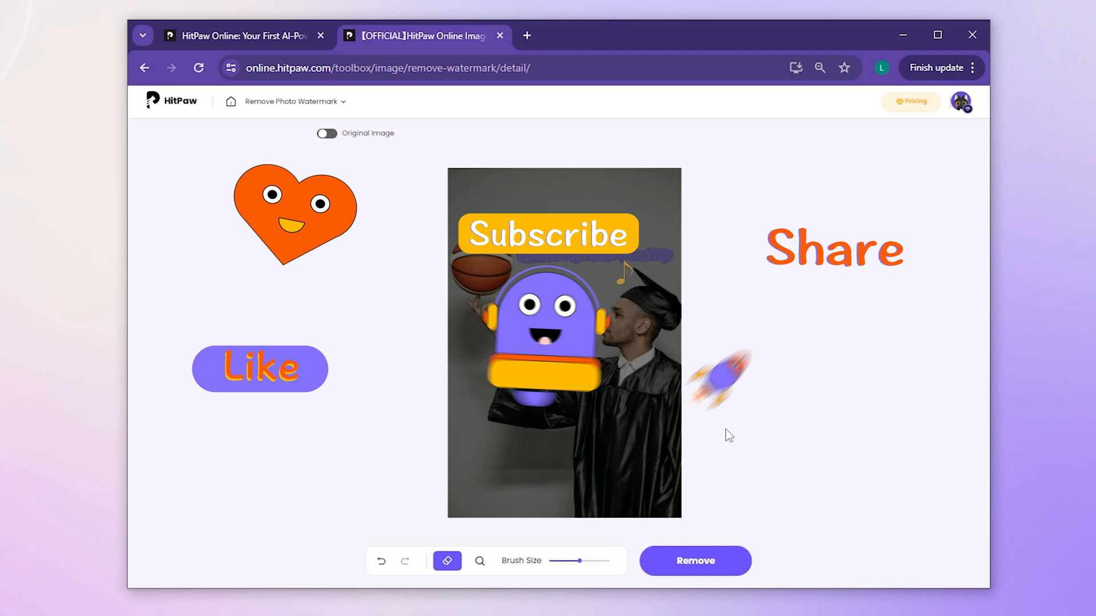
click(693, 560)
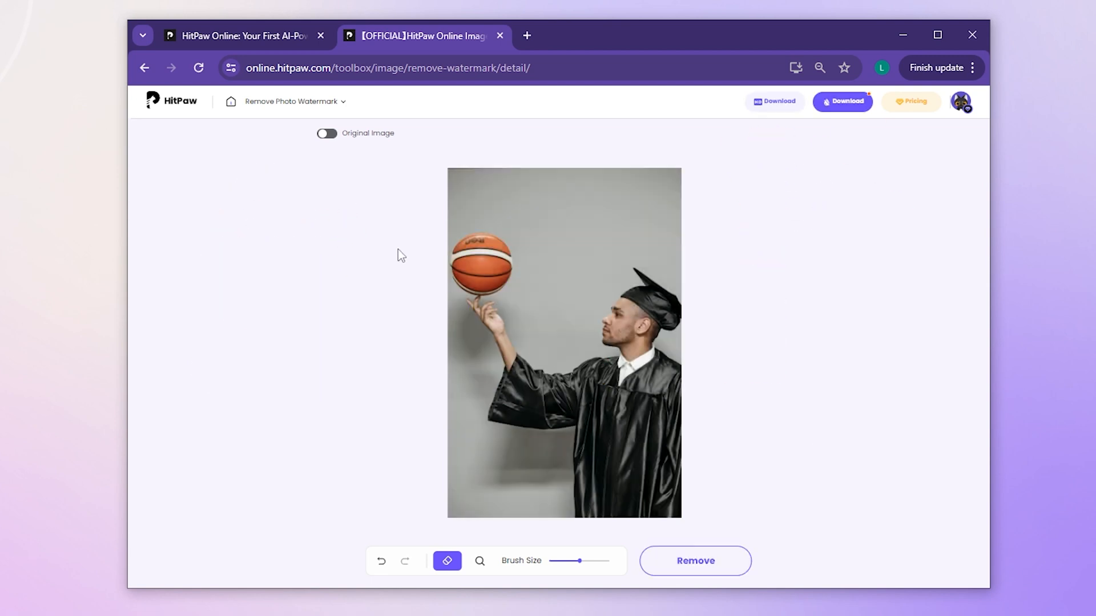
Toggle Original Image repeatedly to compare the cleaned photo with the watermarked original up close.
click(326, 133)
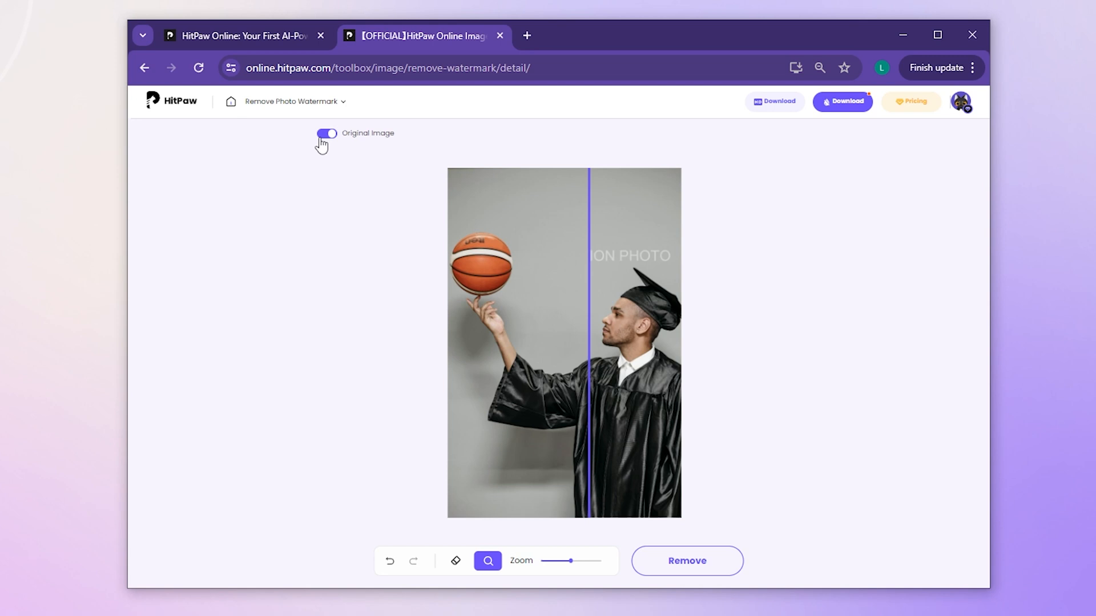
click(326, 133)
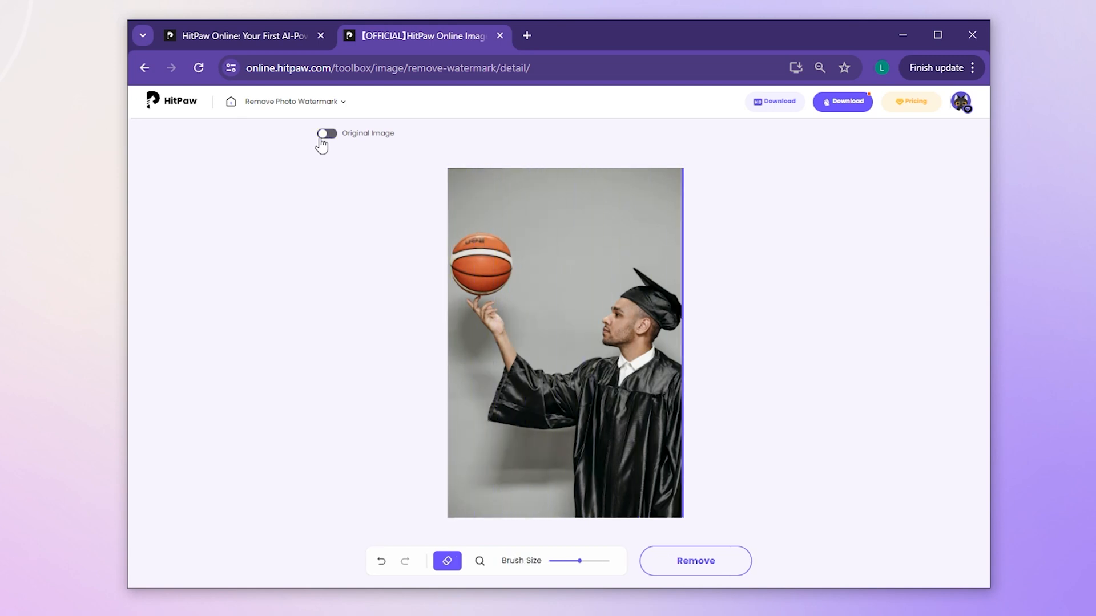
click(325, 133)
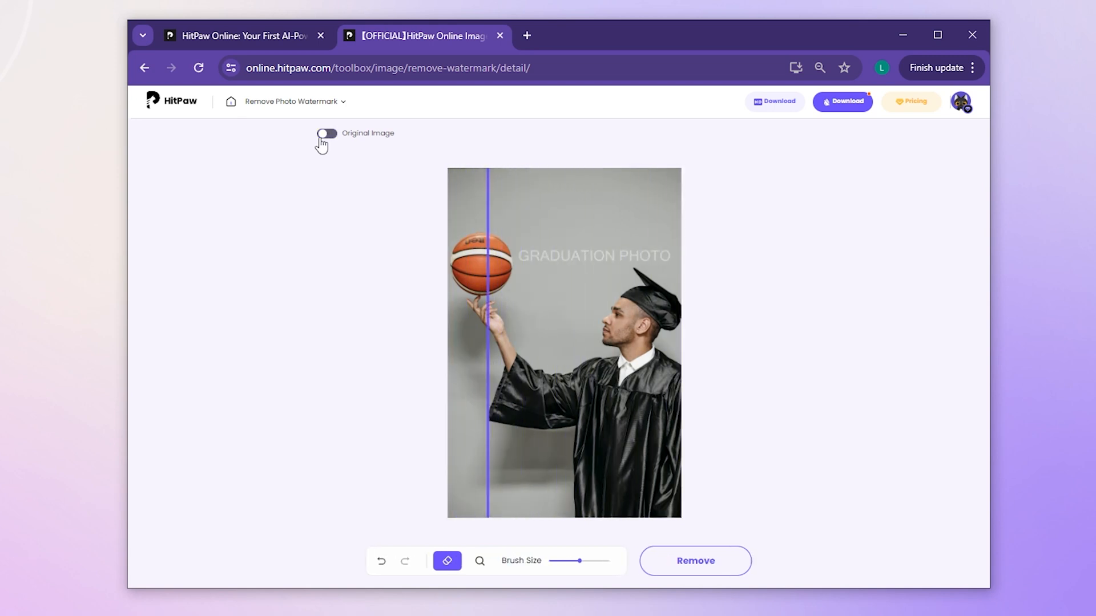
click(325, 134)
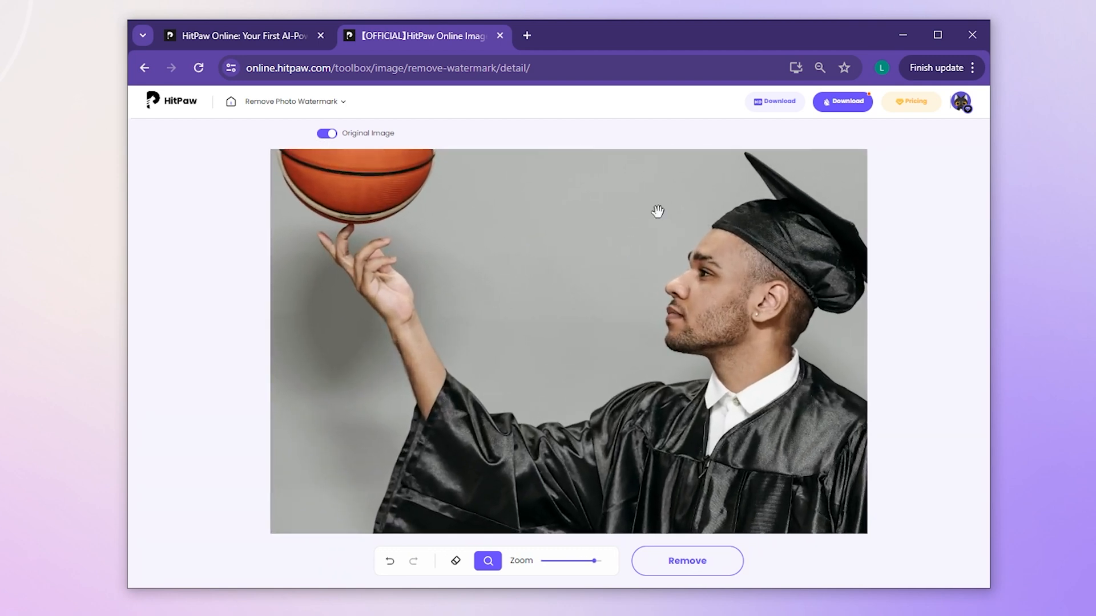
click(327, 133)
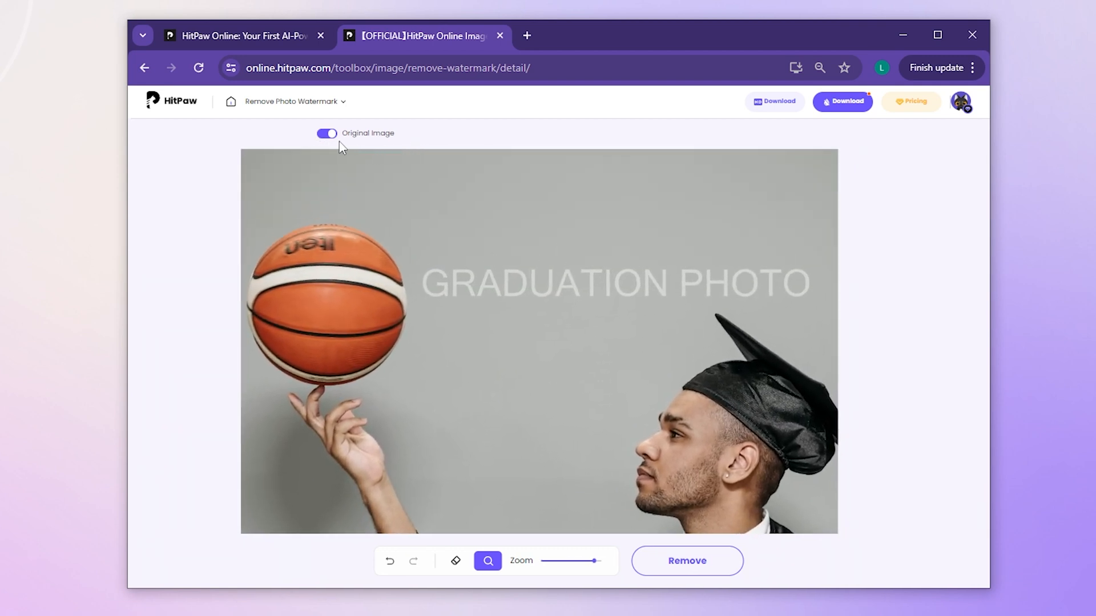
click(326, 133)
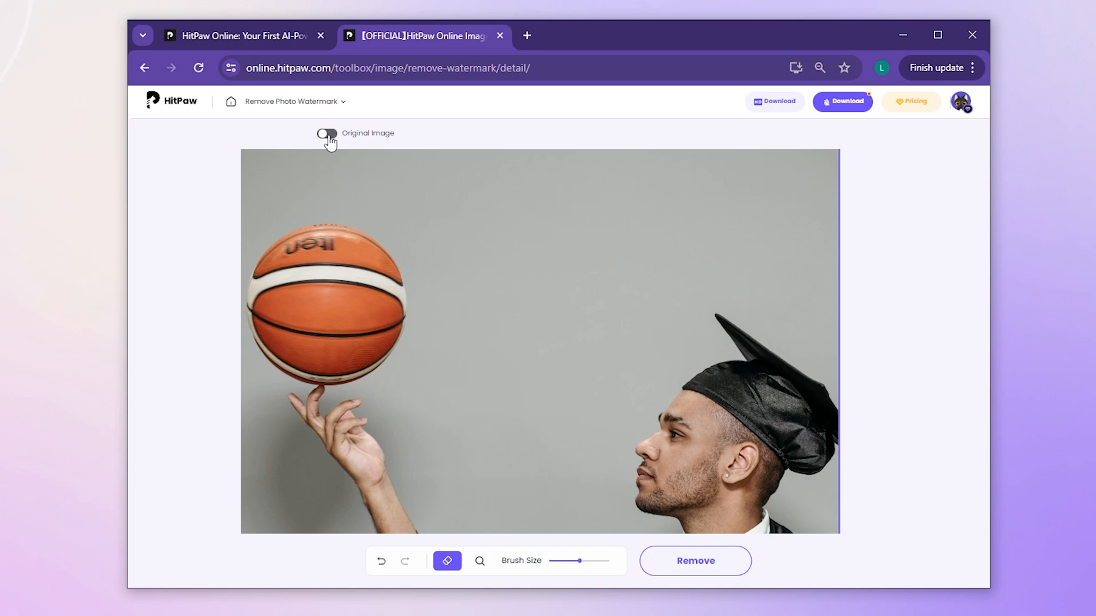
click(326, 134)
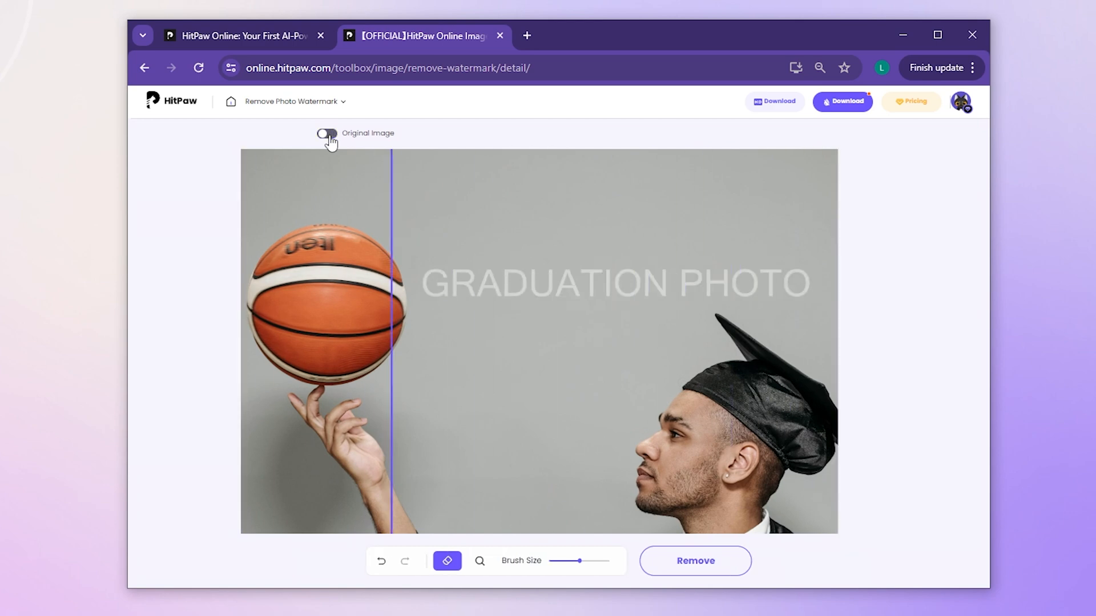
click(326, 134)
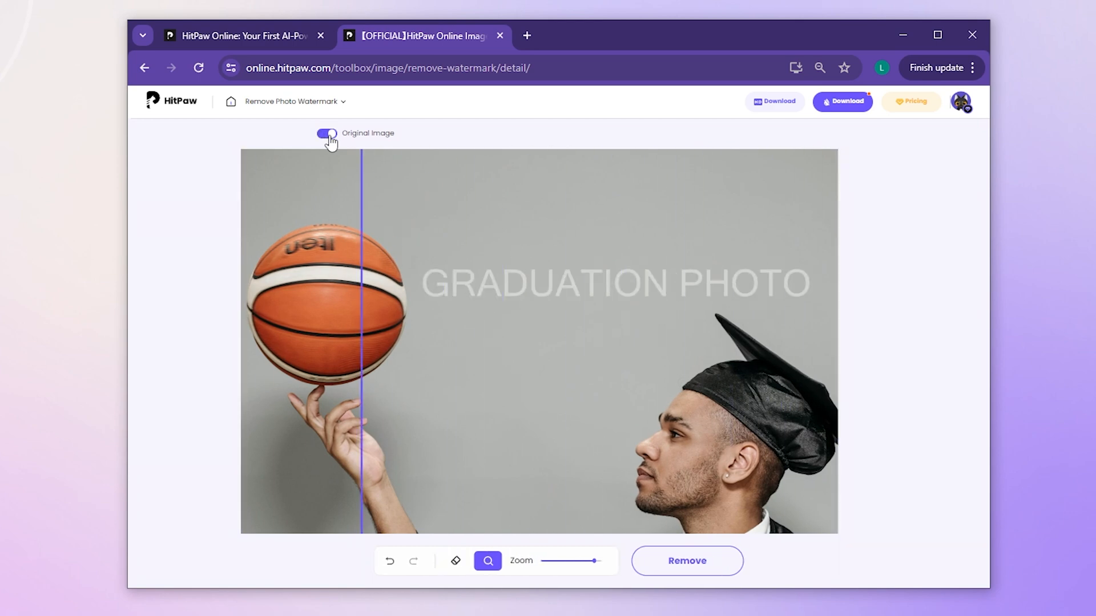